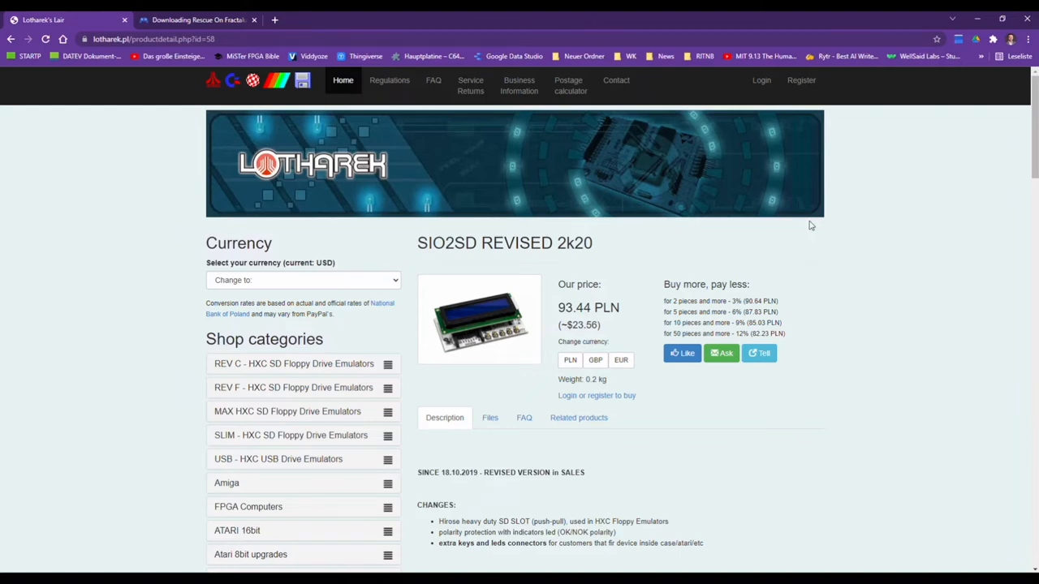
pyautogui.moveTo(604, 309)
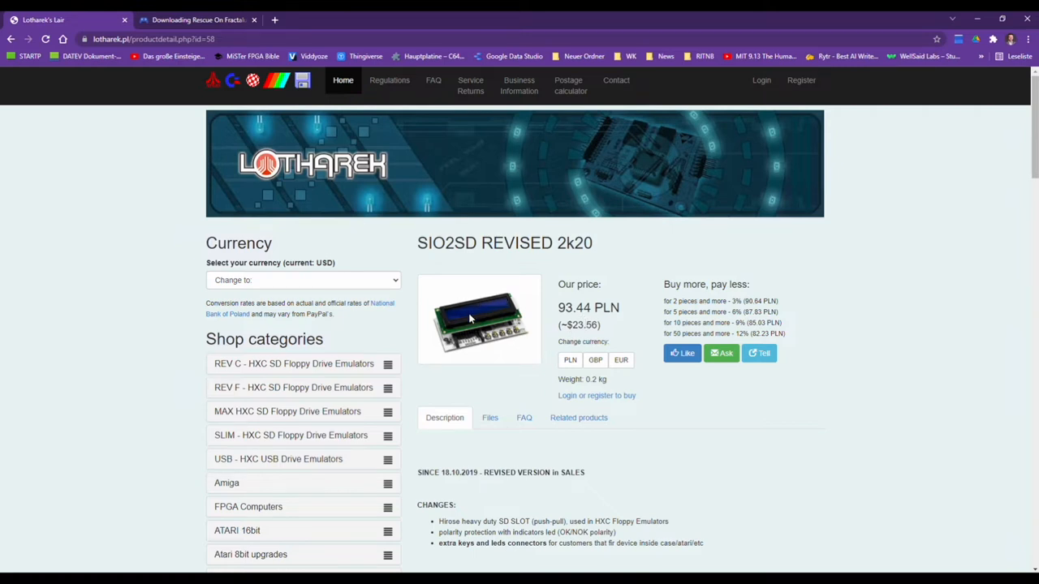
pyautogui.moveTo(498, 312)
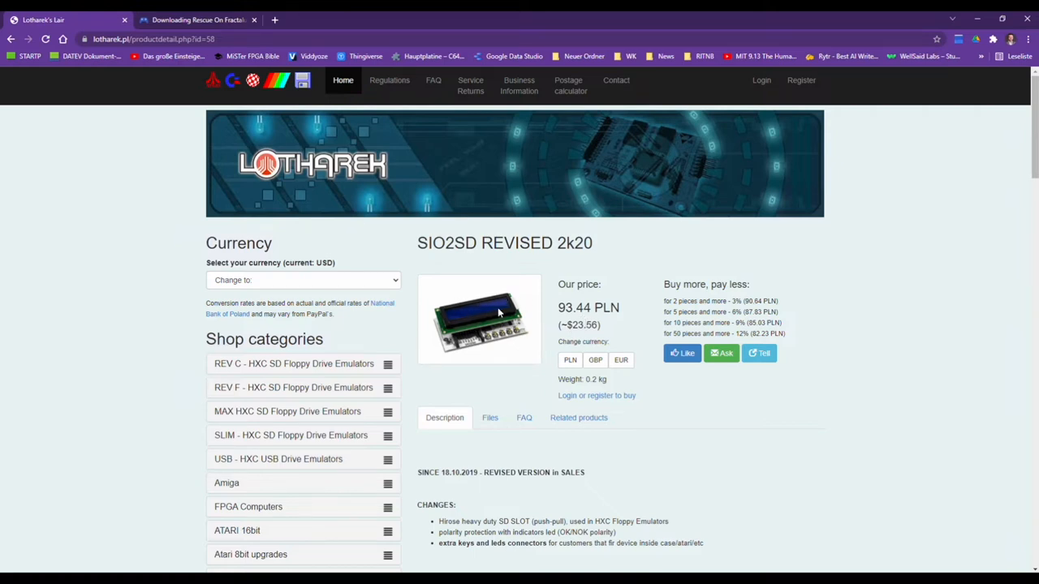
# - Scroll down the SIO2SD REVISED 2k20 page to its device abilities and usage sections
pyautogui.scroll(-3)
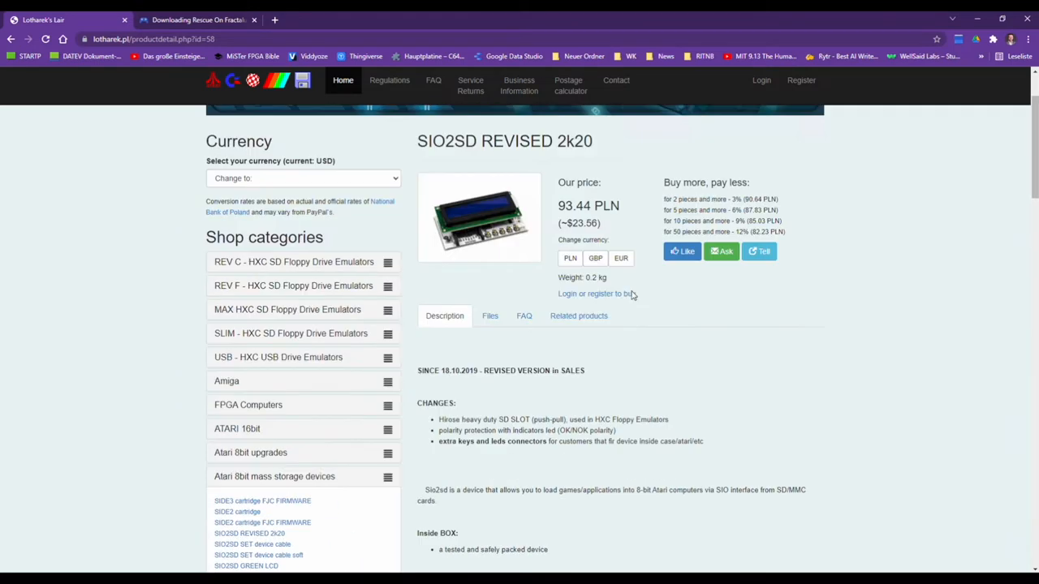
pyautogui.moveTo(461, 250)
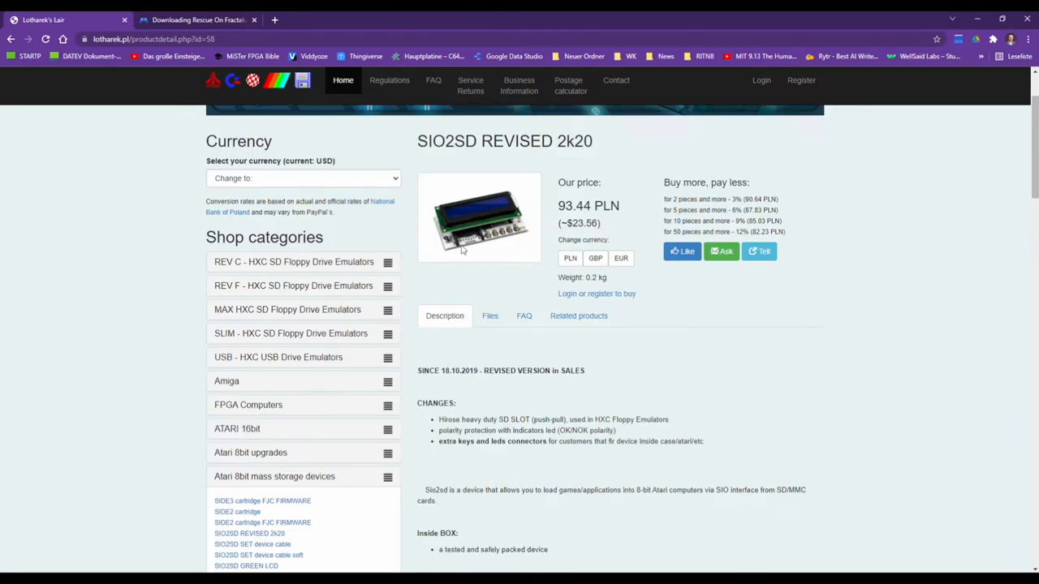
pyautogui.moveTo(474, 247)
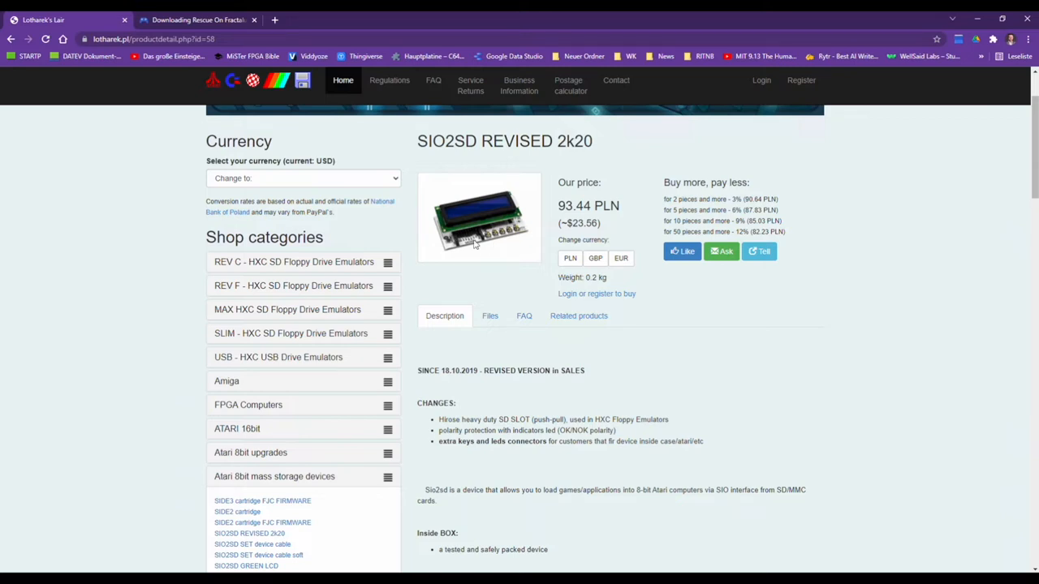
pyautogui.scroll(-3)
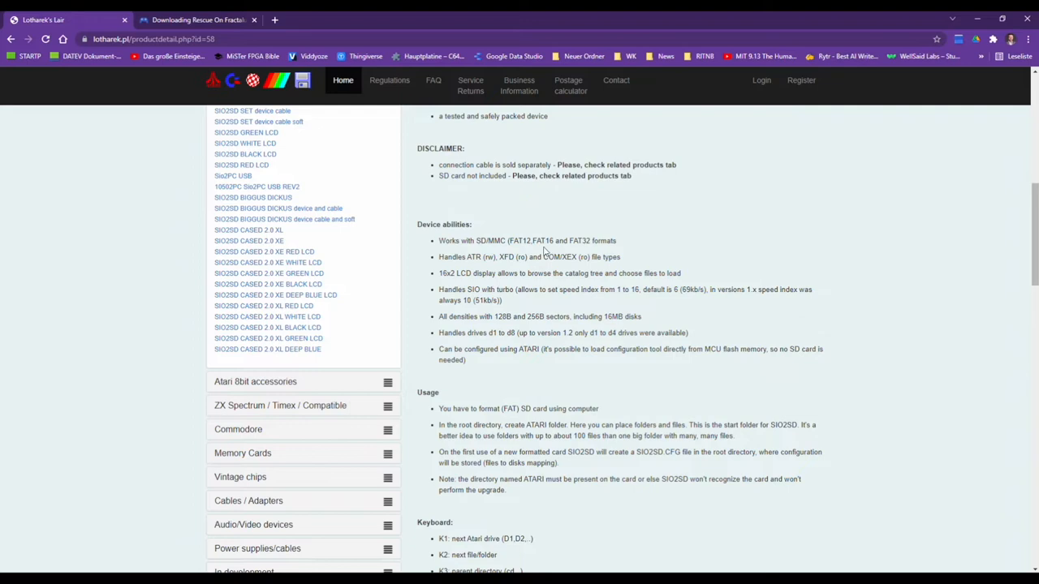
pyautogui.scroll(-3)
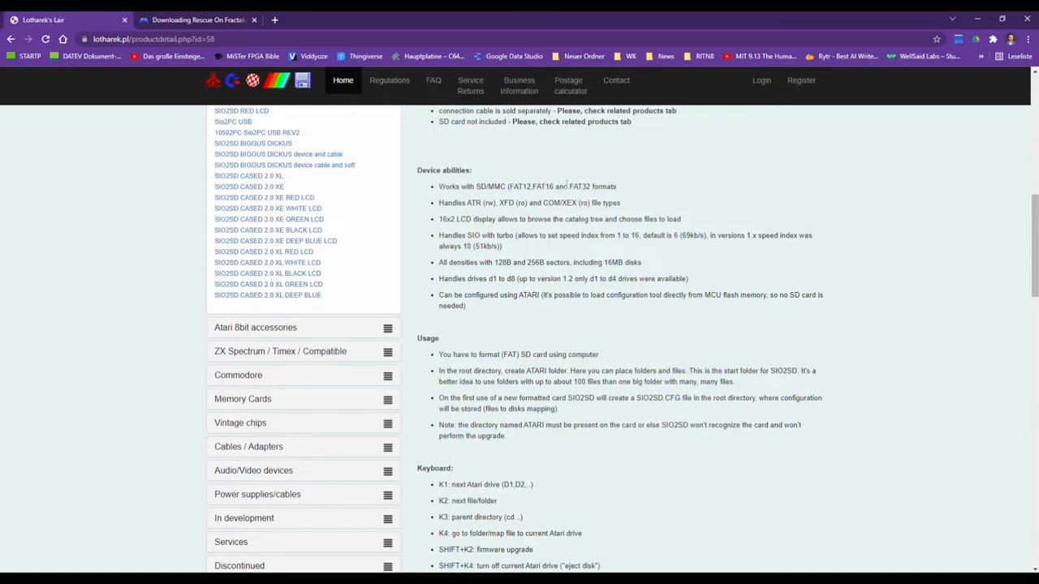
pyautogui.moveTo(630, 187)
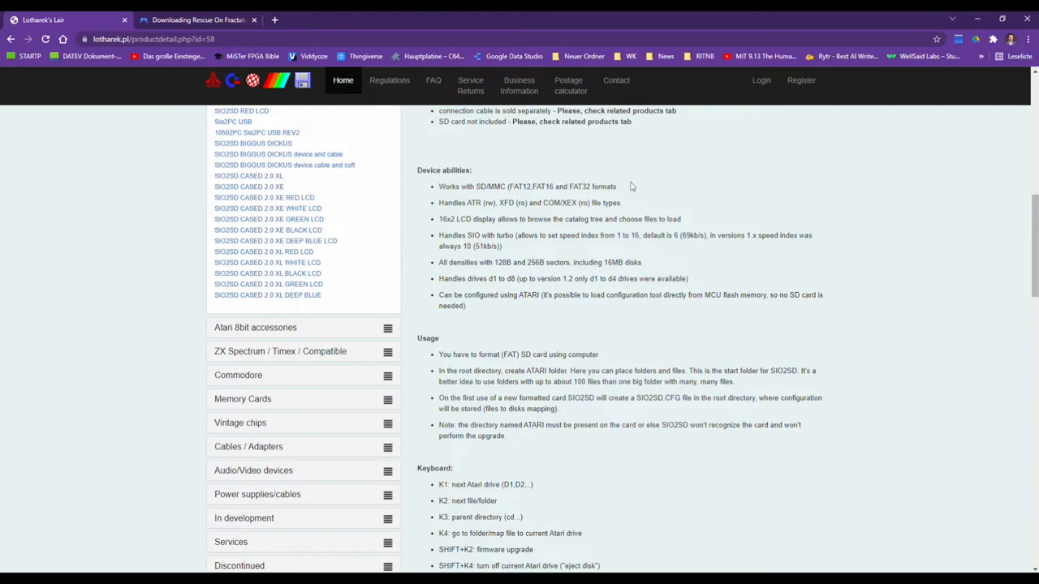
pyautogui.moveTo(625, 185)
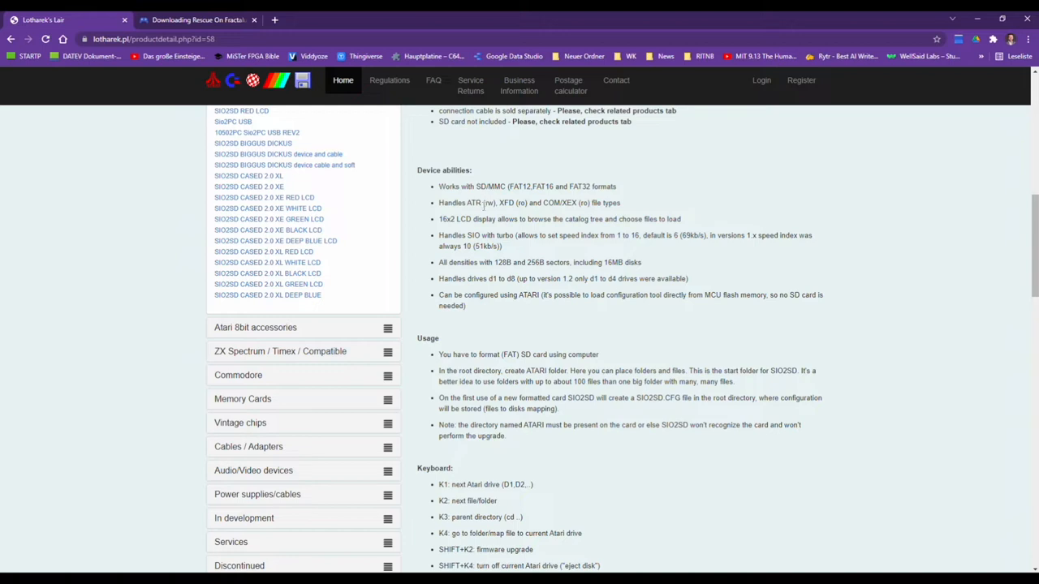
pyautogui.moveTo(485, 203)
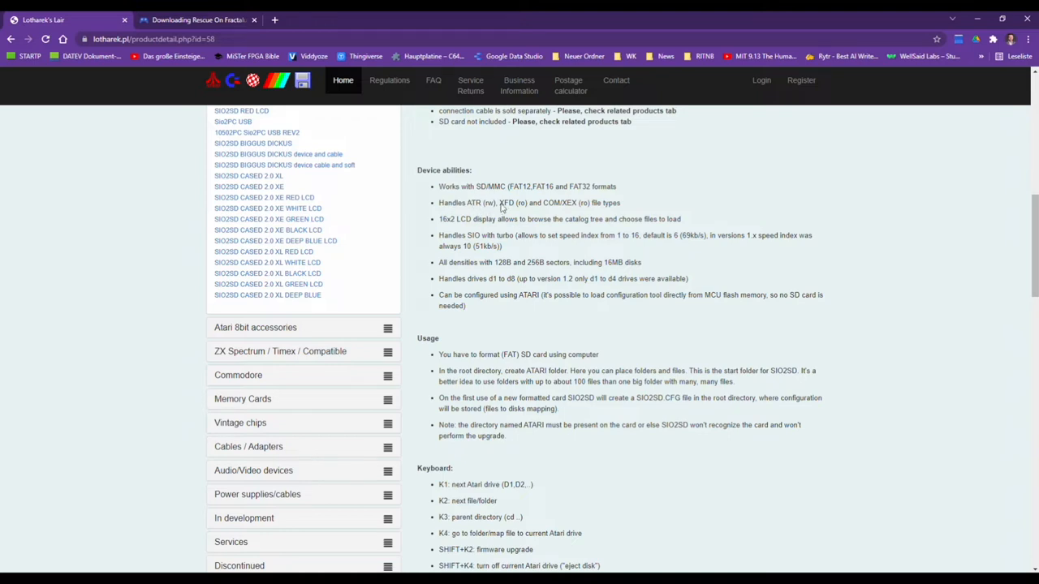
pyautogui.moveTo(564, 202)
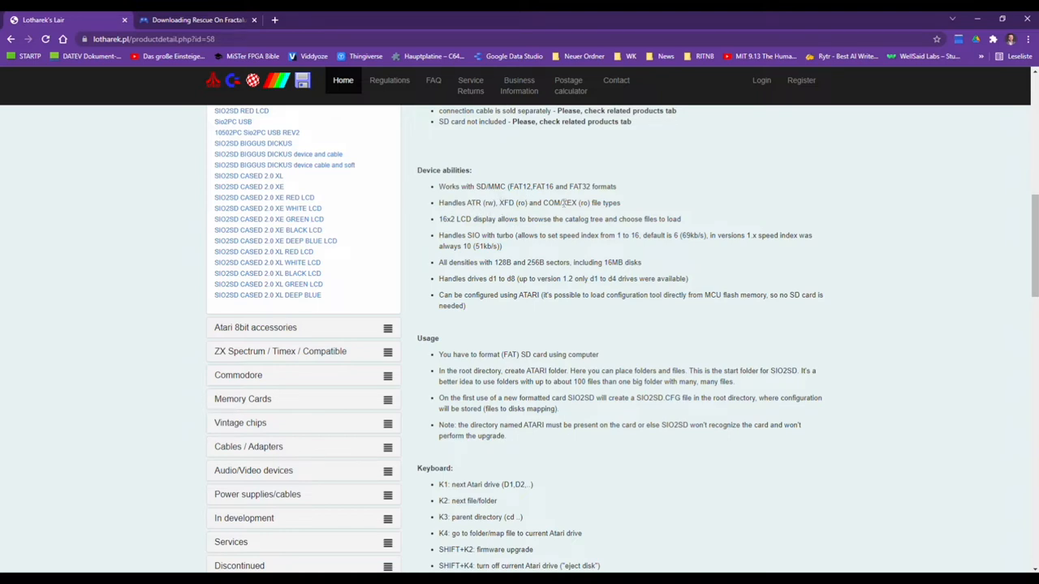
pyautogui.moveTo(640, 201)
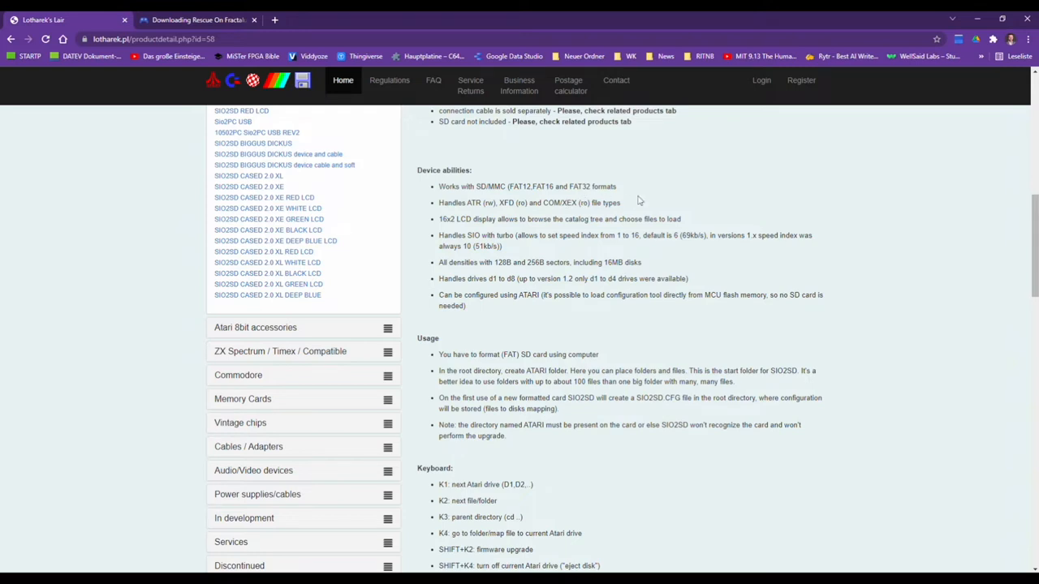
pyautogui.moveTo(443, 232)
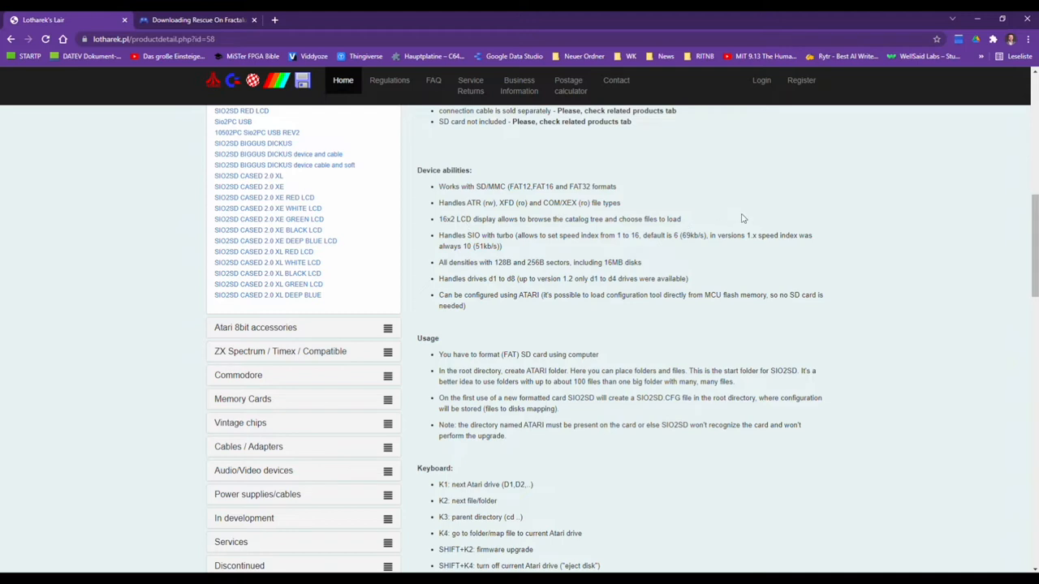
pyautogui.moveTo(523, 215)
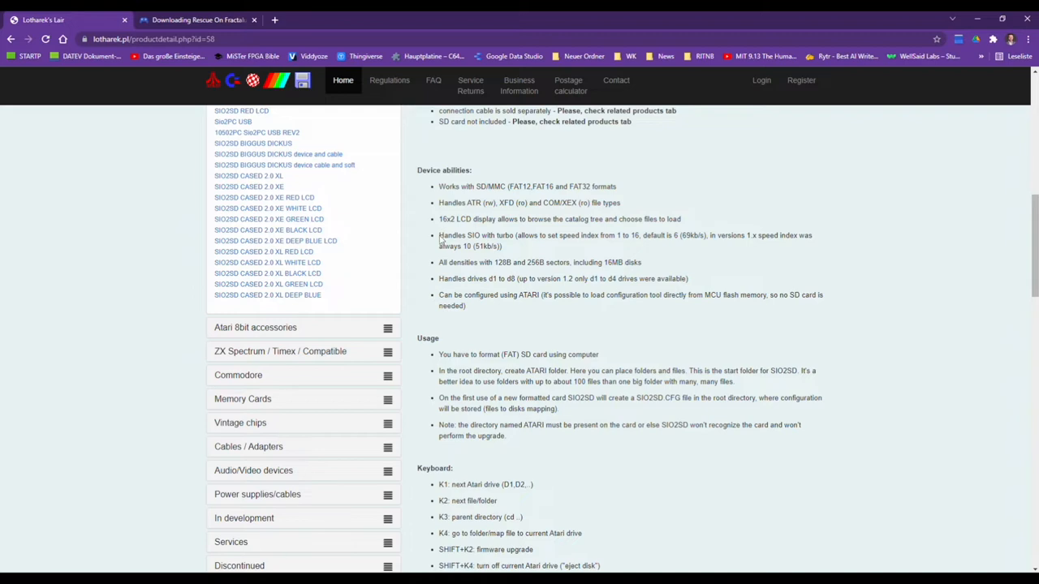
pyautogui.moveTo(422, 256)
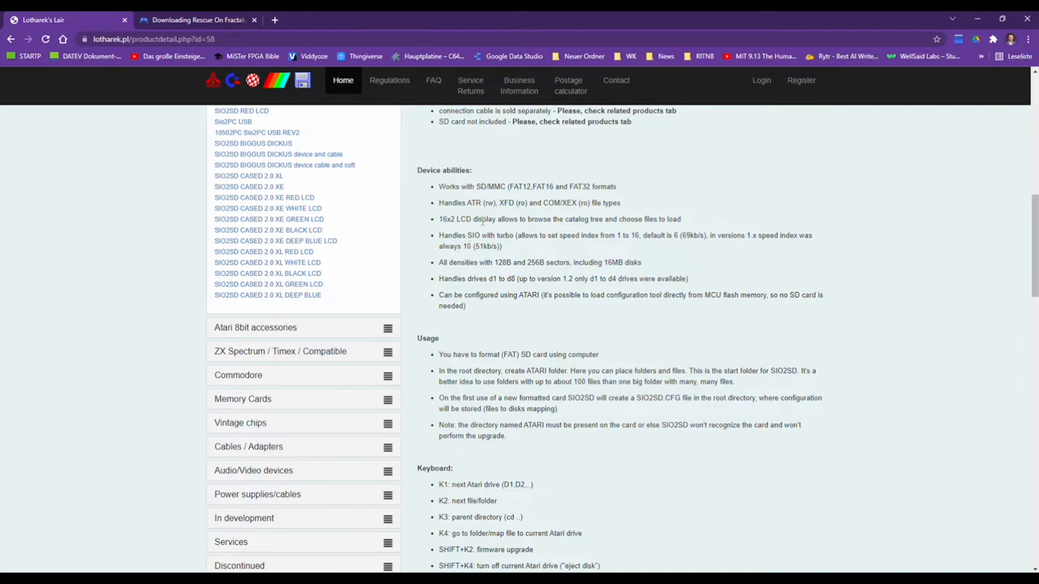
pyautogui.moveTo(503, 268)
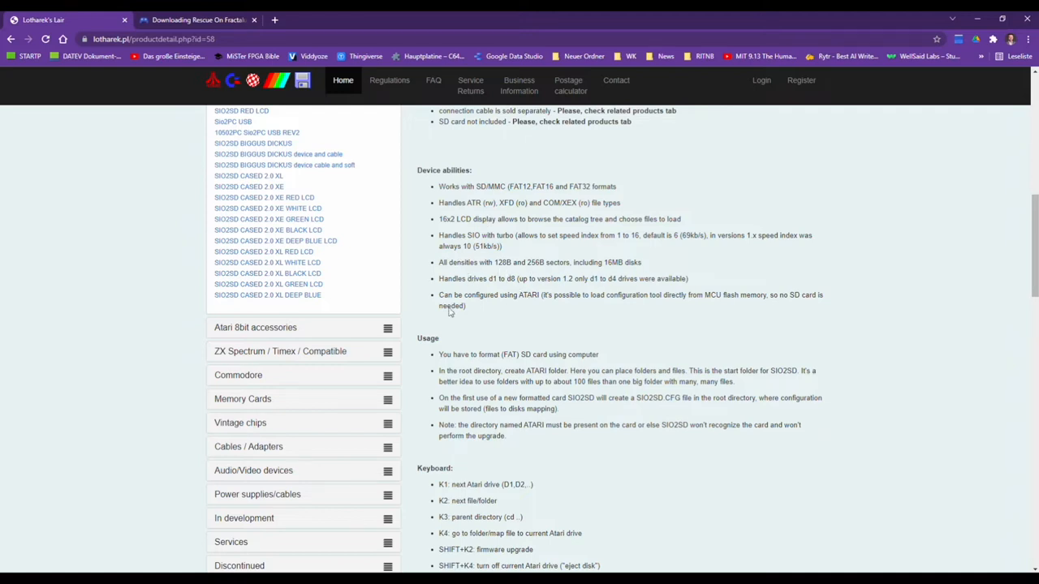
pyautogui.moveTo(431, 298)
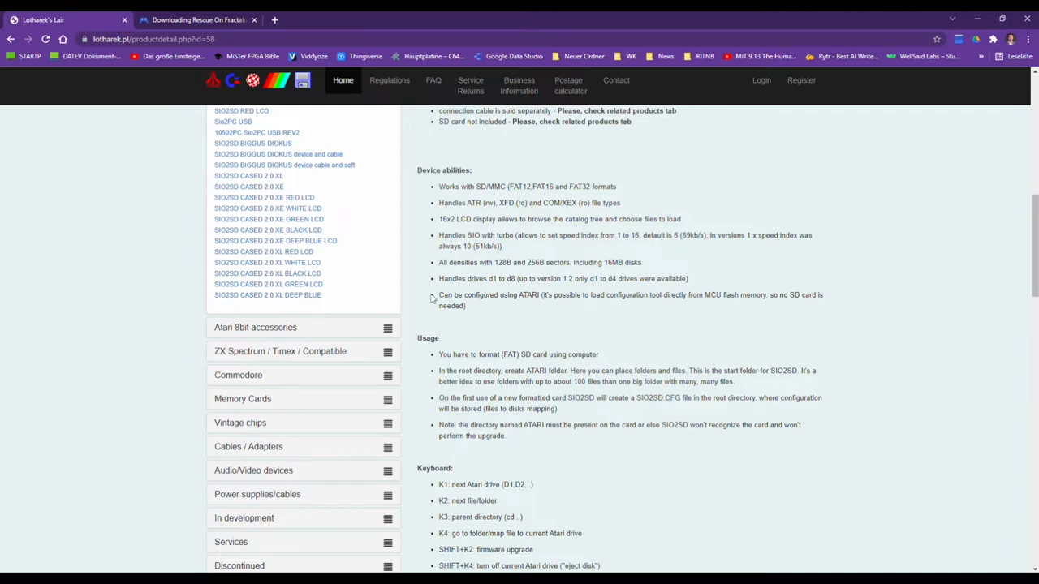
pyautogui.moveTo(494, 295)
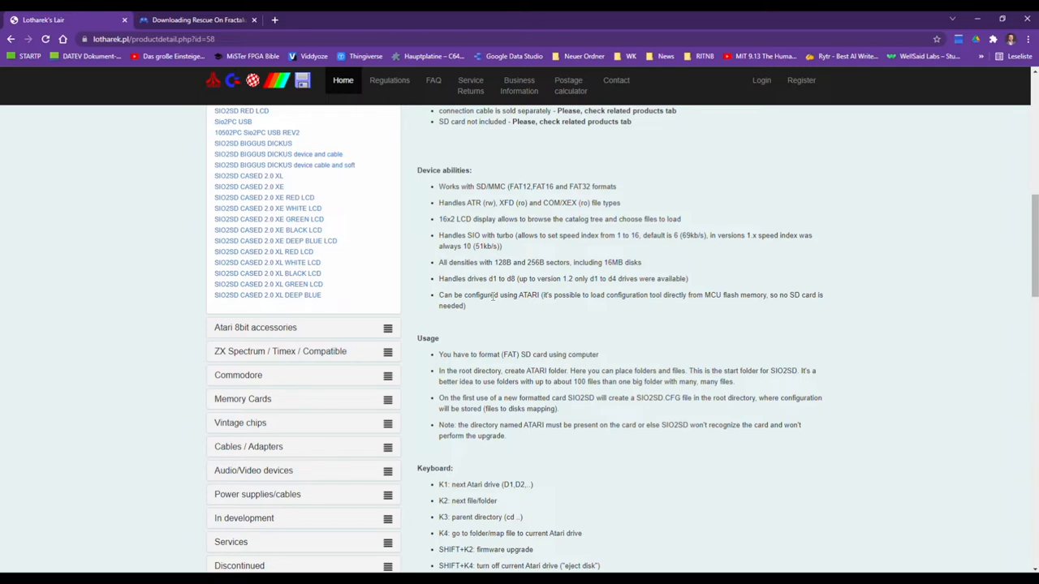
# - Scroll further through the Usage and Keyboard sections toward the Files downloads
pyautogui.scroll(-3)
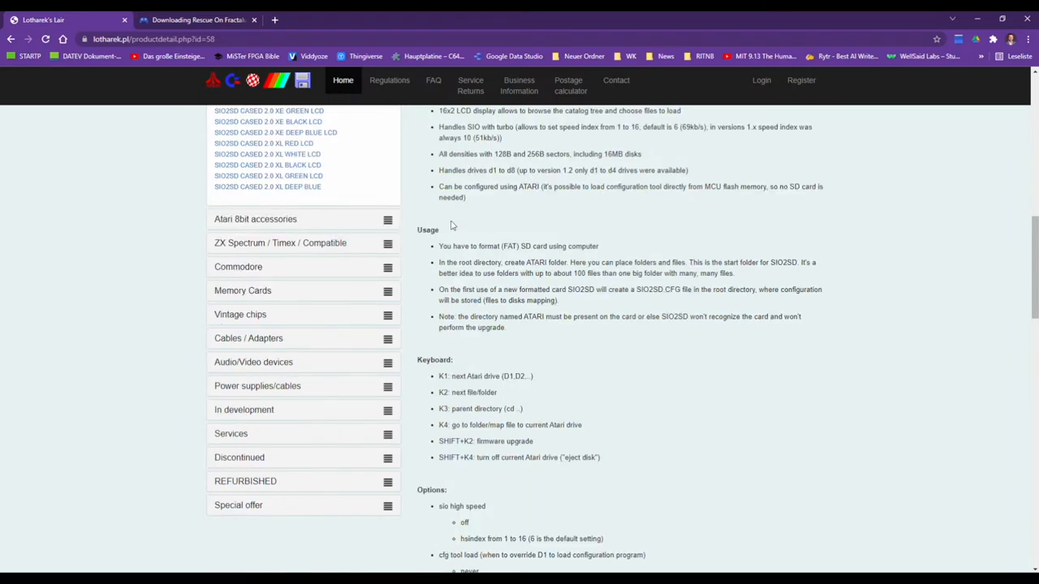
pyautogui.moveTo(454, 251)
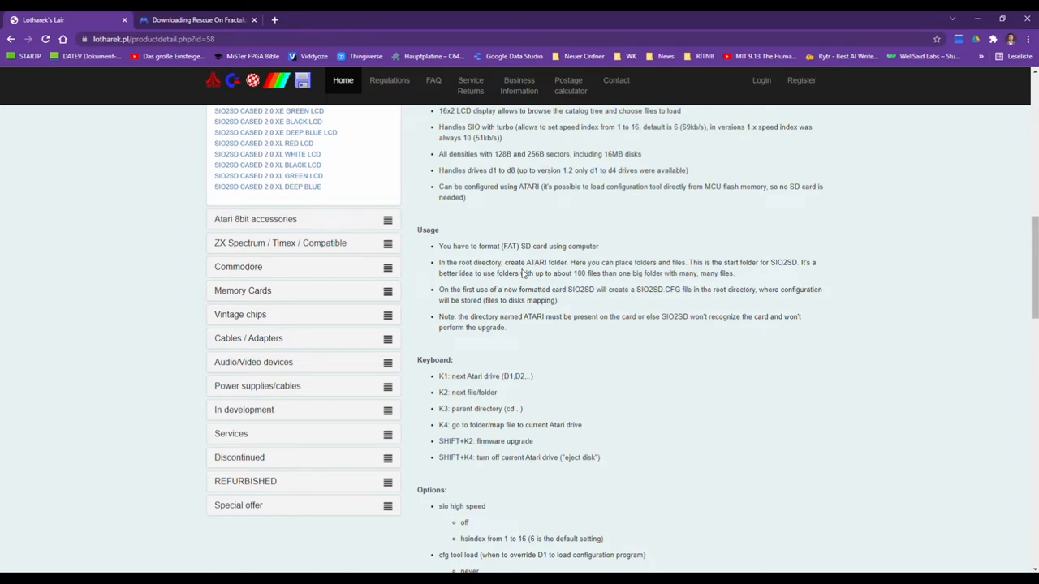
pyautogui.scroll(-3)
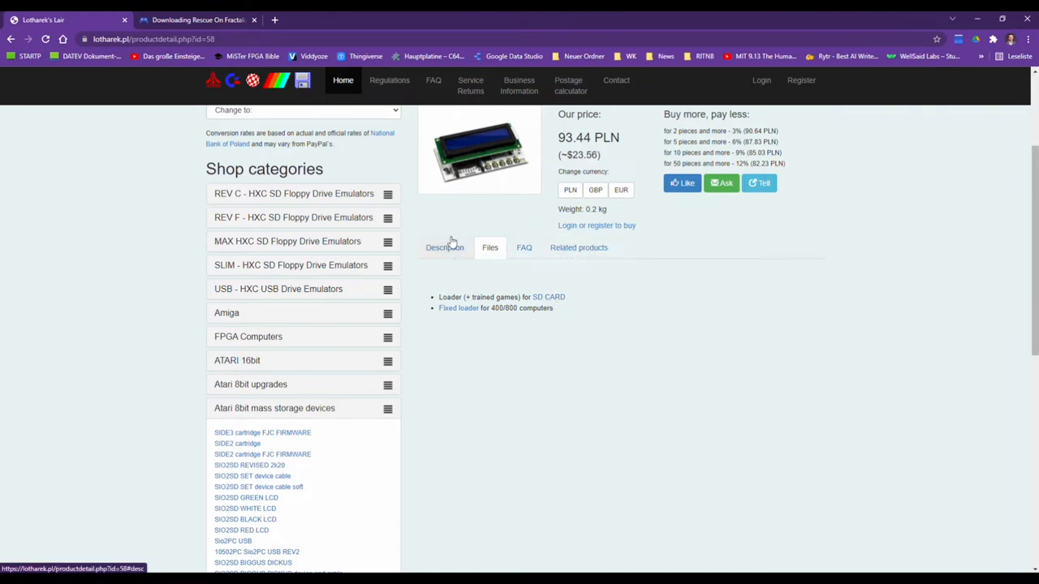
# - Return to the Description tab and scroll down the product description
pyautogui.click(445, 247)
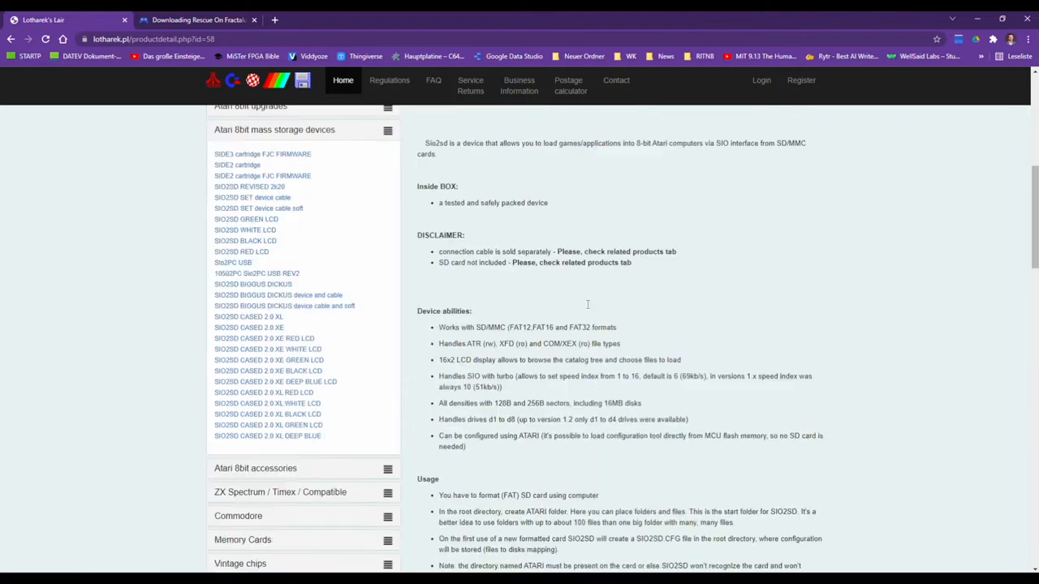
pyautogui.scroll(-3)
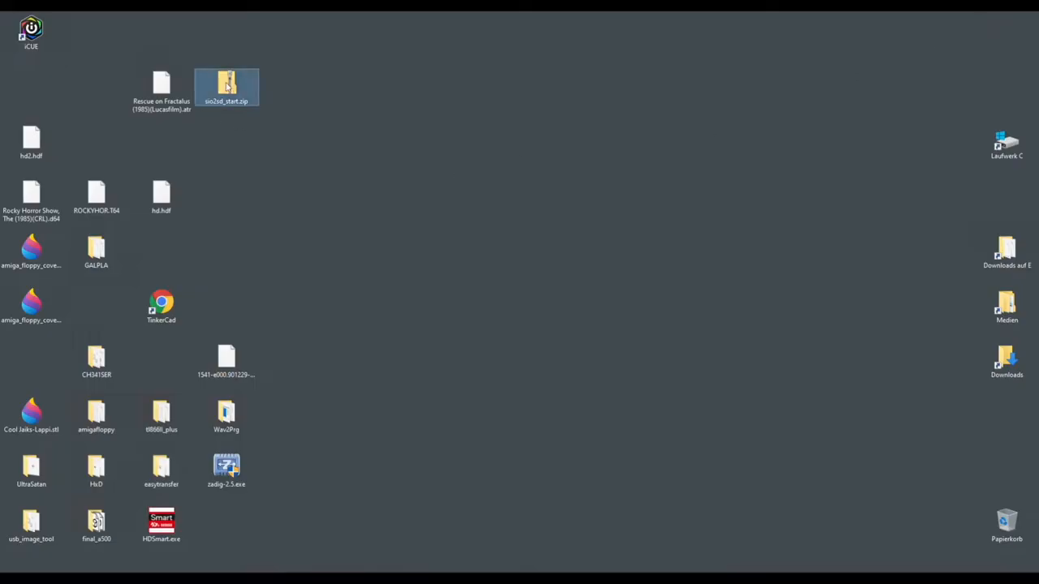
# - Open the sio2sd_start.zip archive from the desktop
pyautogui.doubleClick(226, 88)
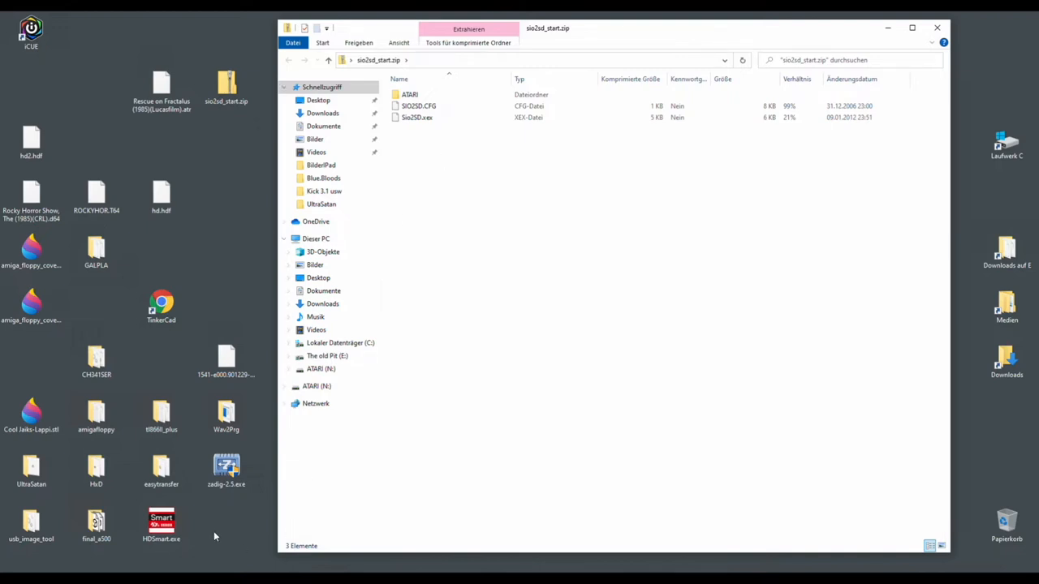
pyautogui.moveTo(246, 514)
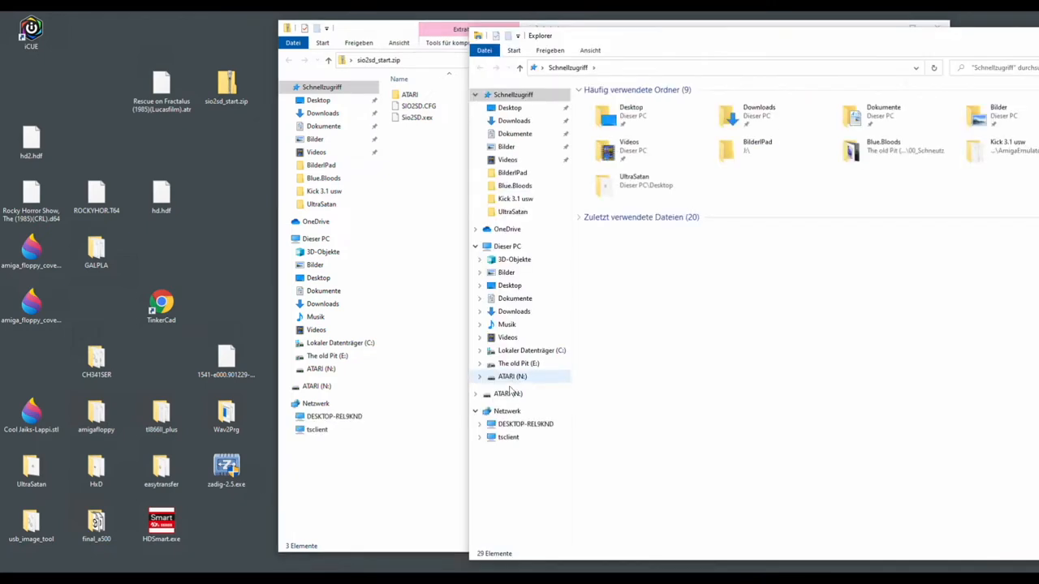
# - Go to the ATARI (N:) card with the copied zip contents and enter its ATARI folder
pyautogui.click(508, 394)
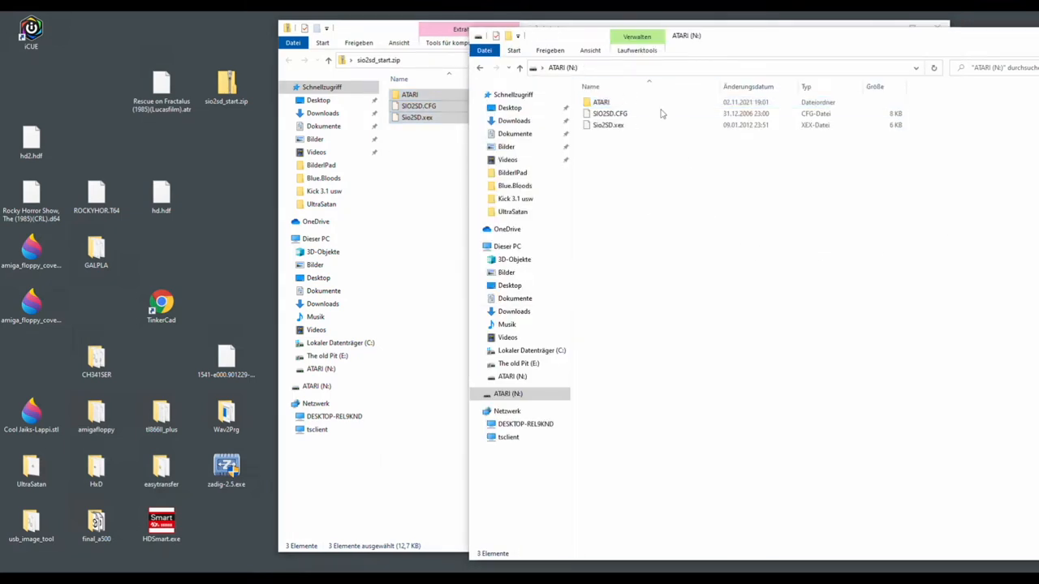
pyautogui.click(607, 125)
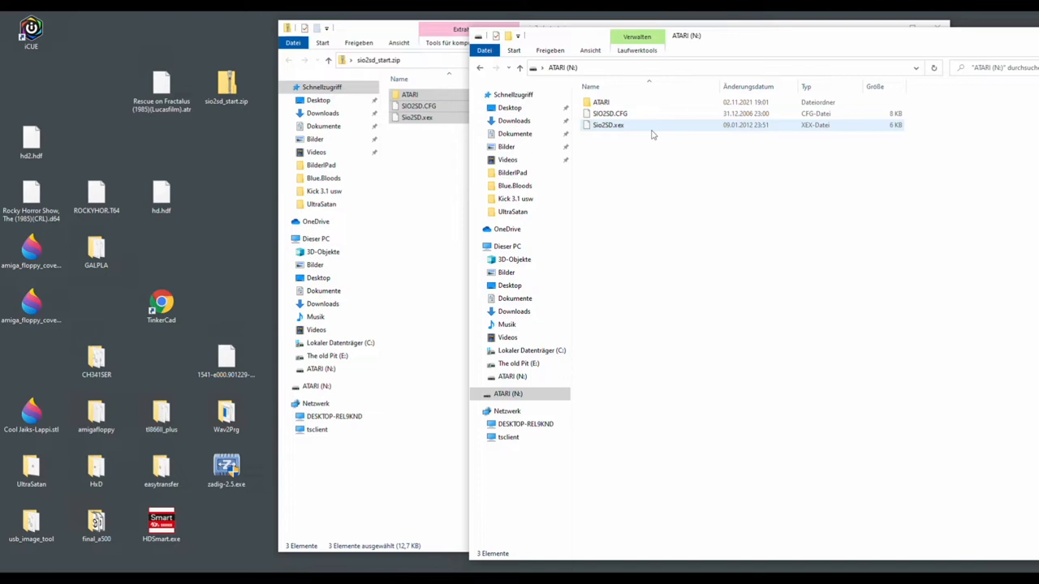
pyautogui.click(600, 101)
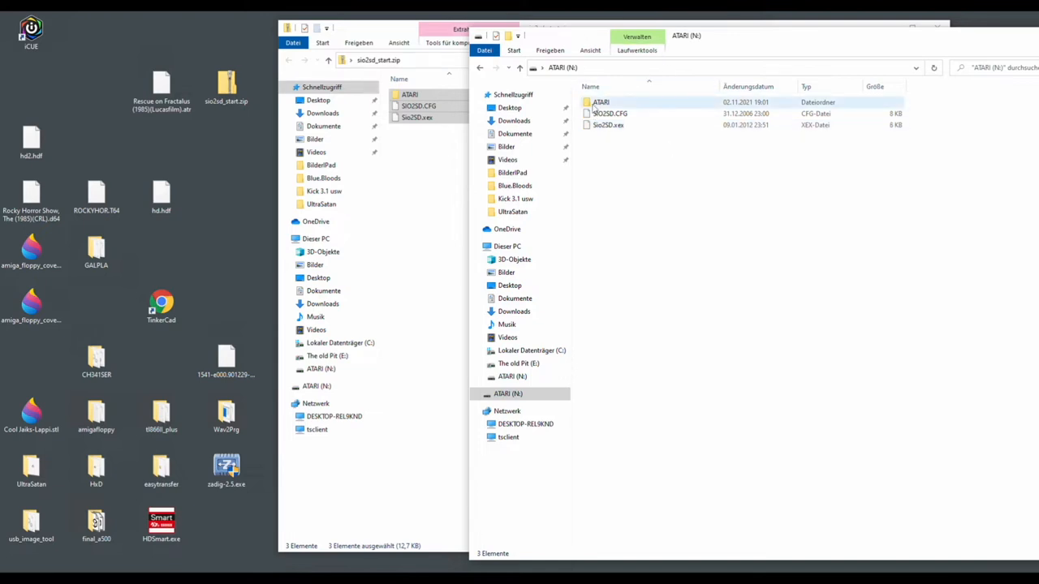
pyautogui.doubleClick(600, 101)
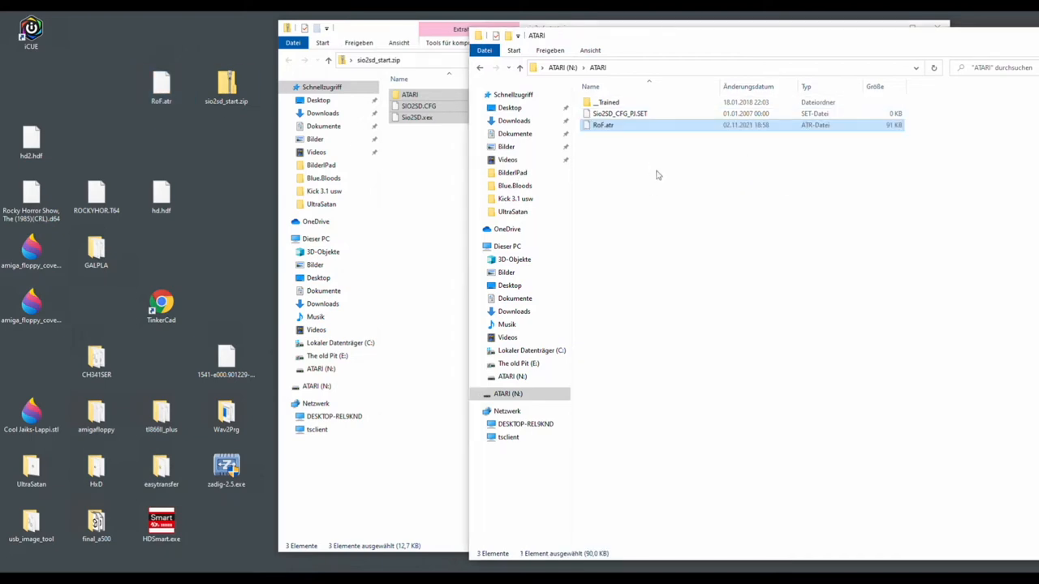
# - Enter the _Trained folder listing the game XEX files
pyautogui.click(607, 100)
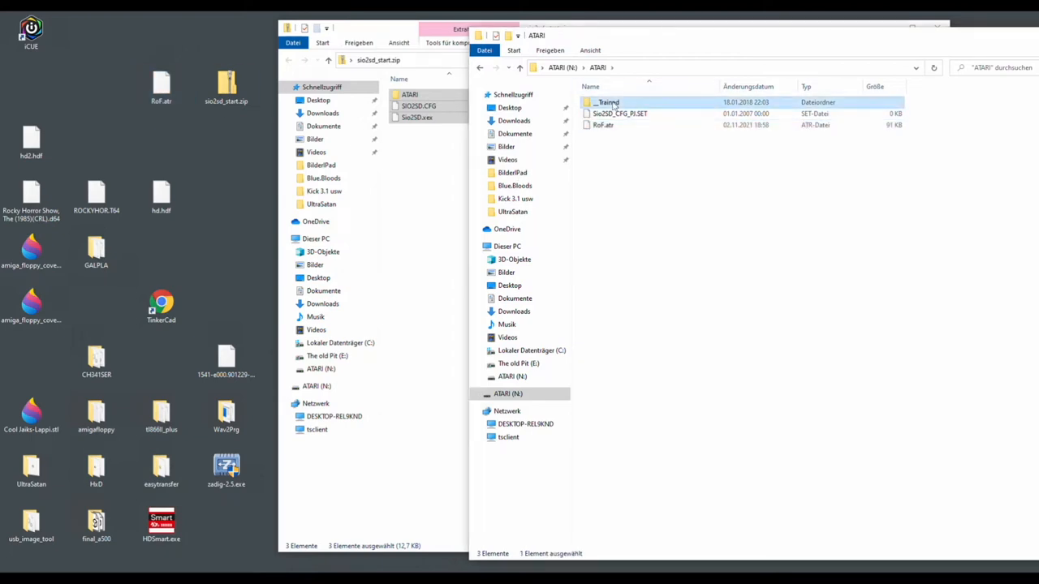
pyautogui.doubleClick(607, 100)
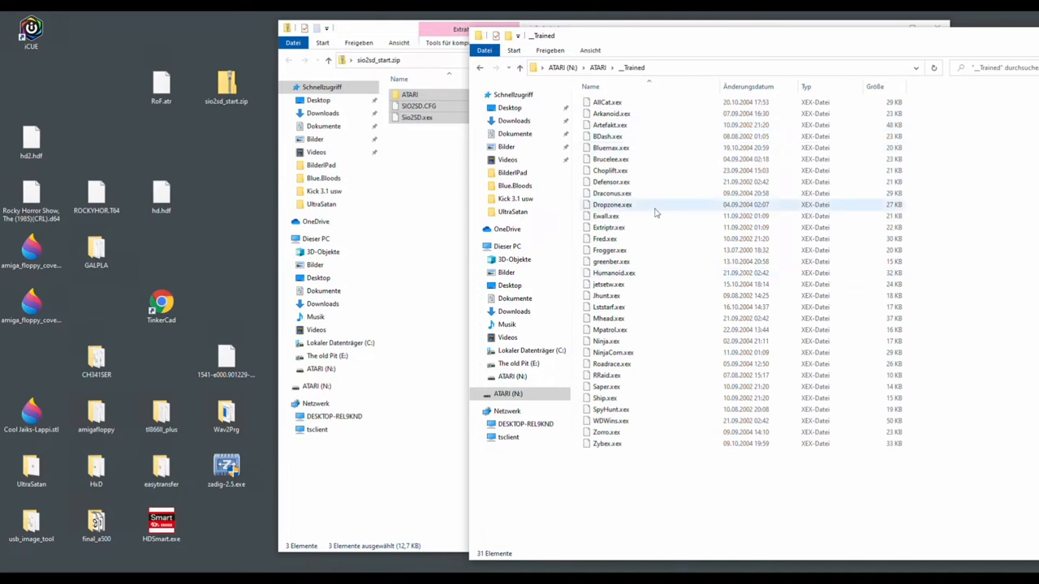